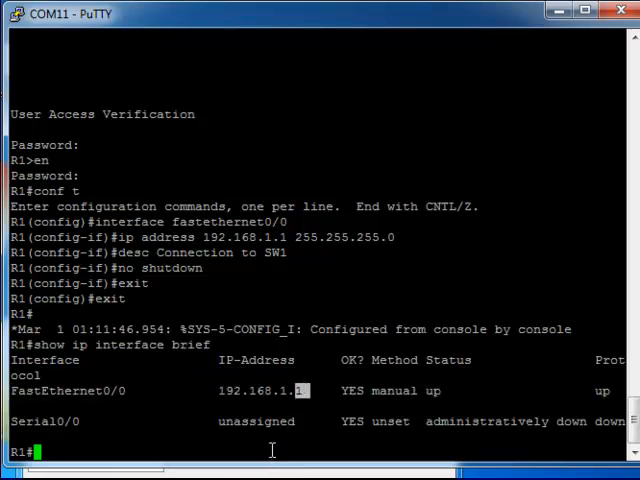
- Show FastEthernet0/0 details and scroll to confirm it is up with 192.168.1.1/24
type("show interface f0/0")
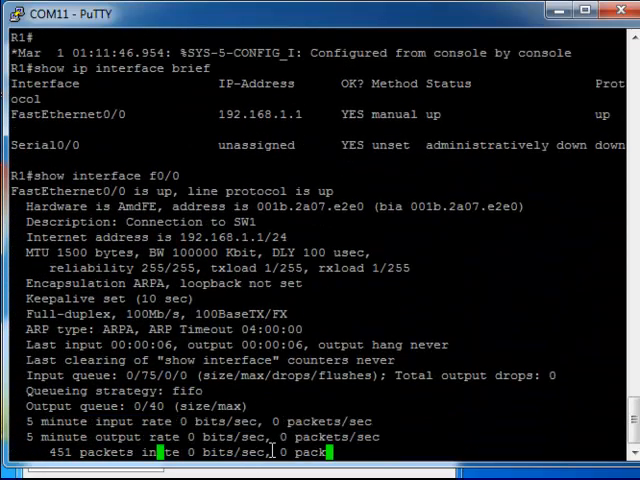
scroll("down", 3)
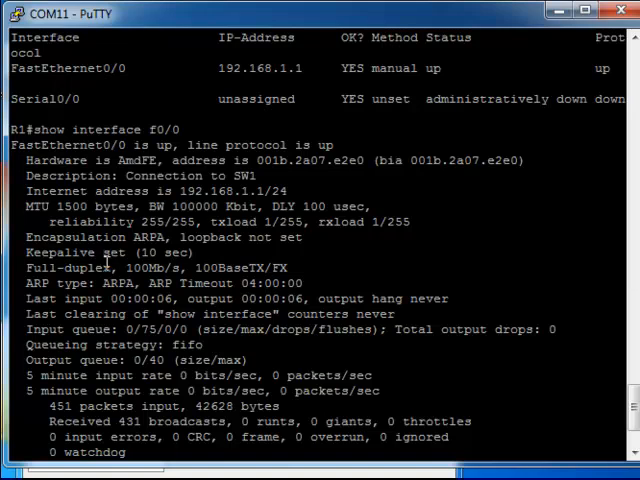
double_click(70, 270)
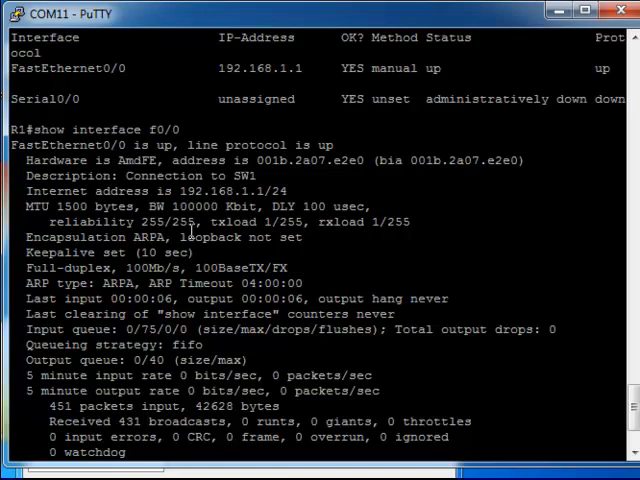
mouse_move(192, 231)
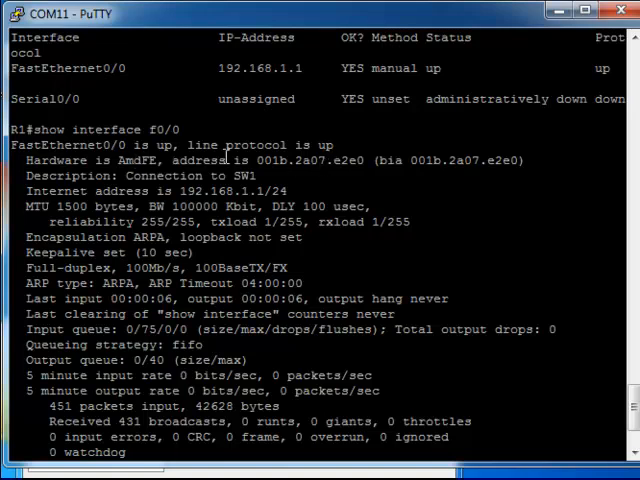
mouse_move(470, 245)
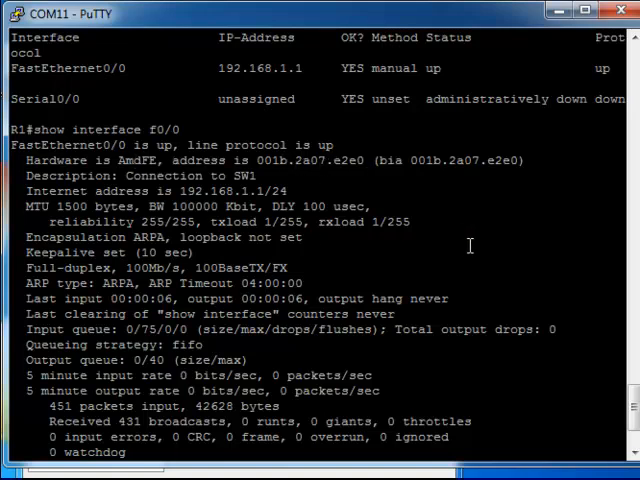
scroll("down", 3)
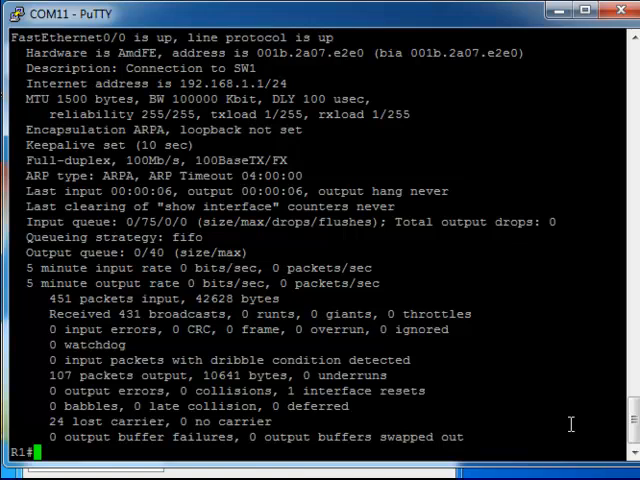
- Enter global configuration, create DHCP pool 'Pool1' and list its configuration commands
type("conf t")
type("dhcp-")
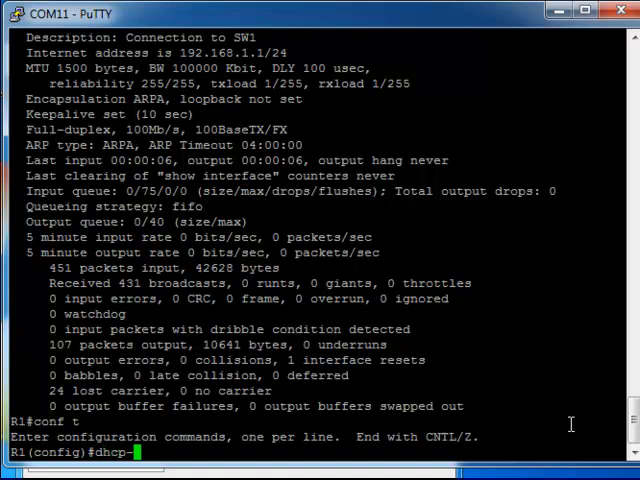
type("ser")
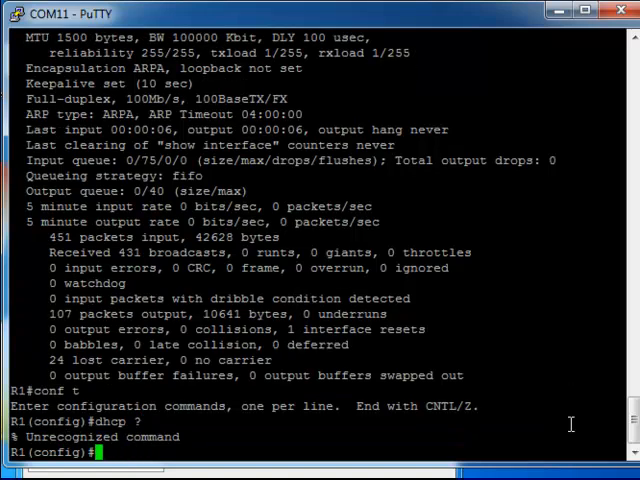
type("ip dhcp")
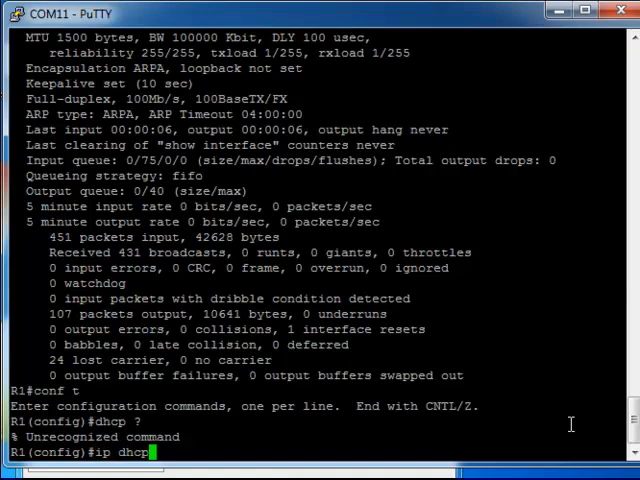
type("pool")
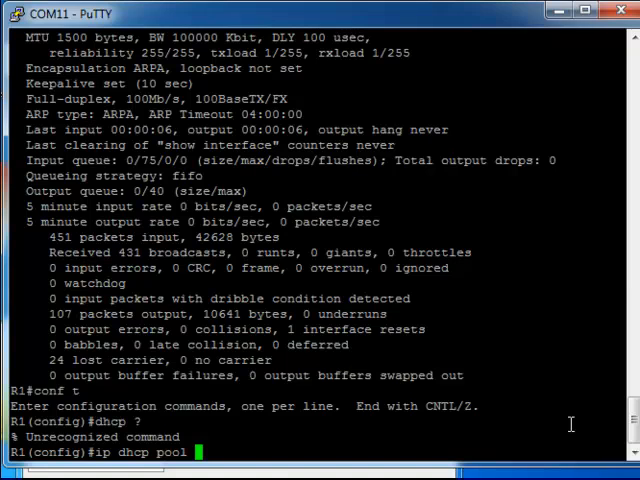
type("Pool1")
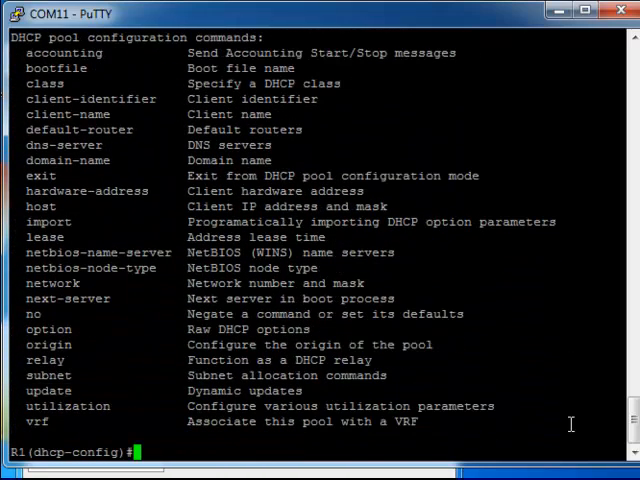
- Set Pool1's network 192.168.1.0, default-router 192.168.1.1 and dns-server 192.168.1.10, then exit
type("network 192")
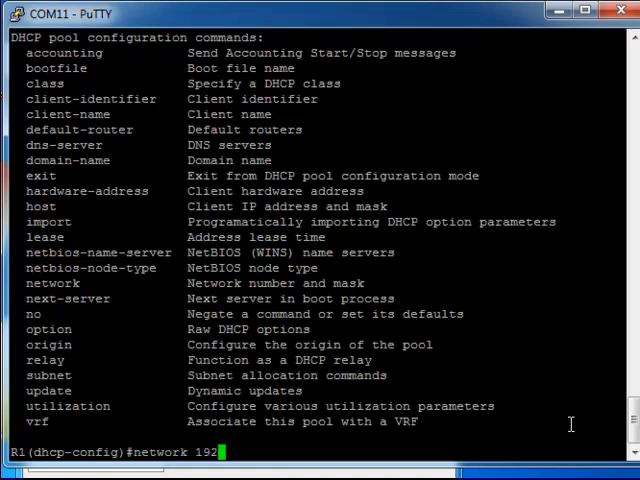
type("168.1.0")
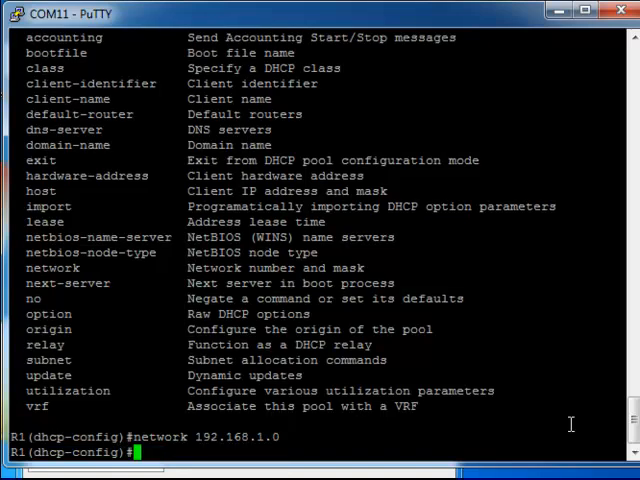
type("i")
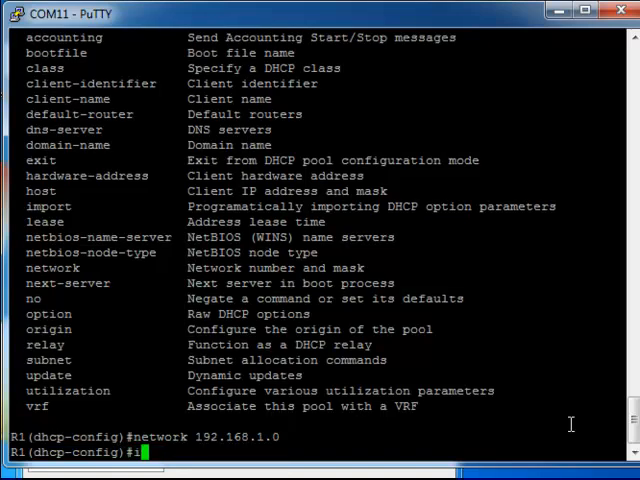
type("default")
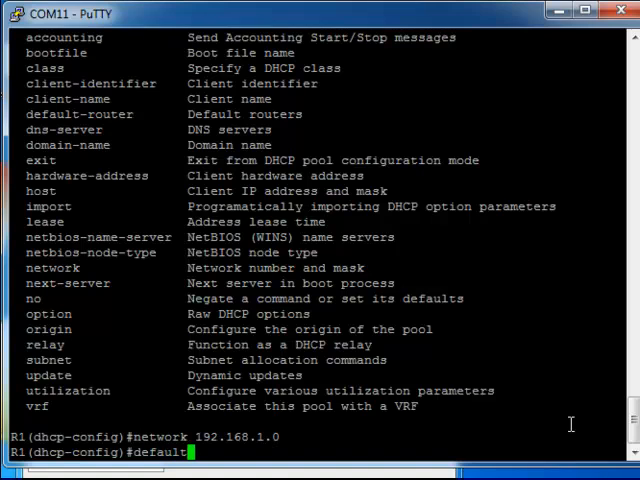
type("-router 19")
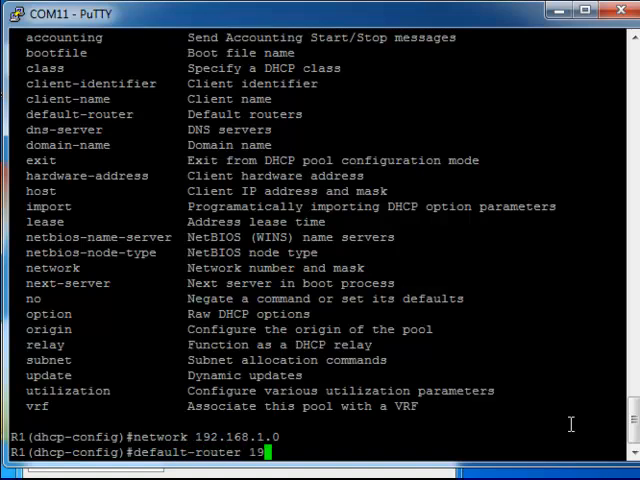
type("2.168.1.1")
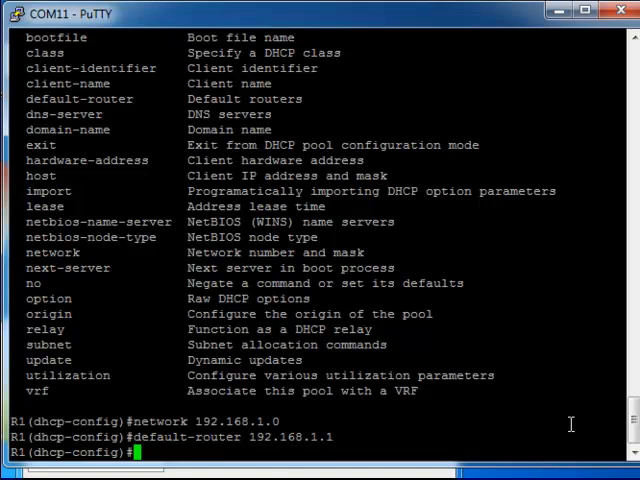
type("dns-server 192.168.1.10")
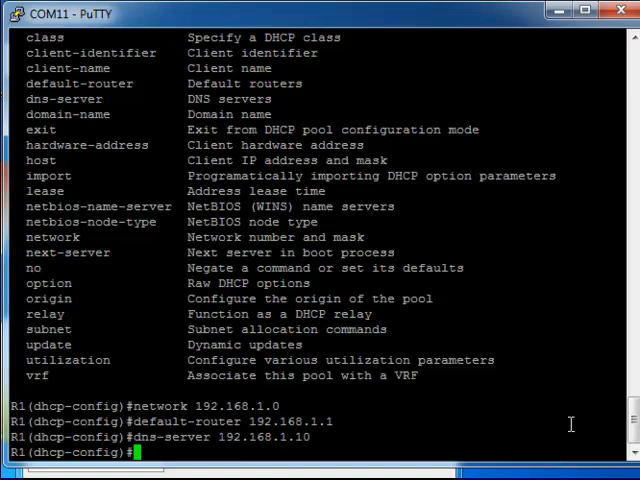
type("exit")
type("ip")
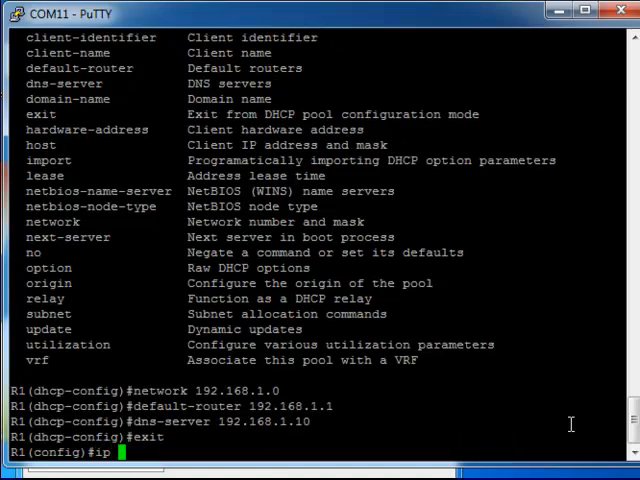
- Exclude DHCP addresses 192.168.1.100–192.168.1.150 and begin typing an ip route command
type("dhcp")
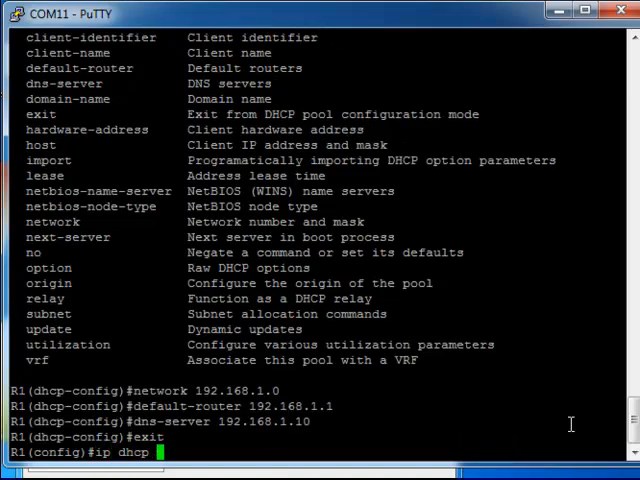
type("exclu")
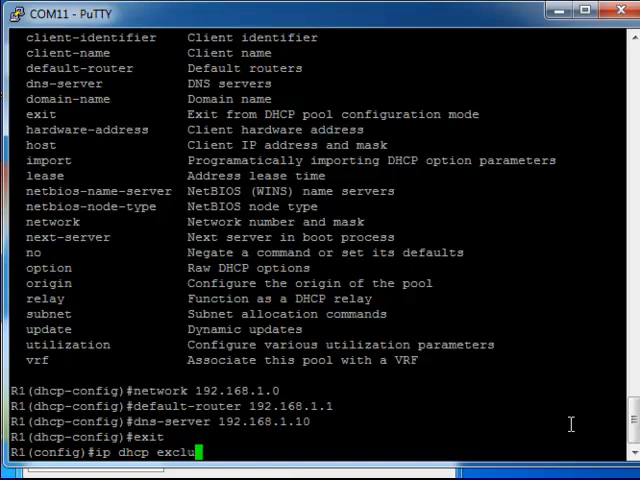
type("ded")
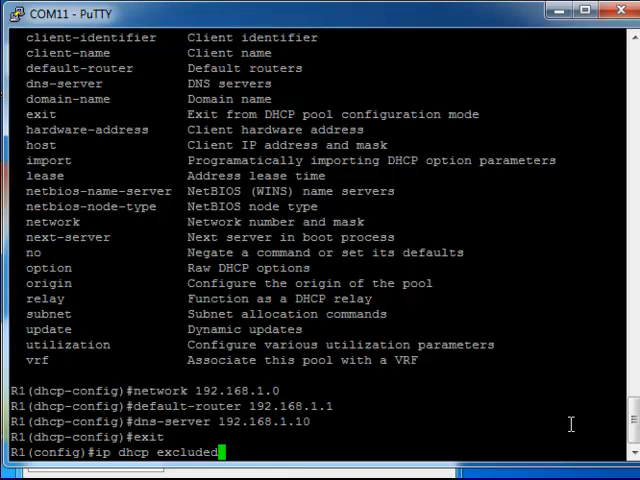
type("-address ?")
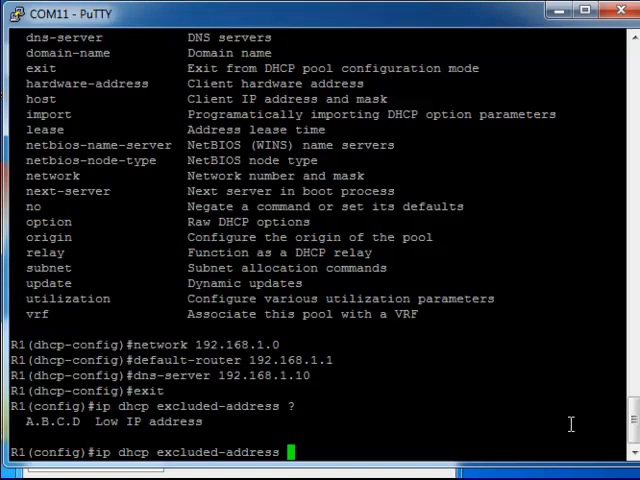
type("192.168.1.")
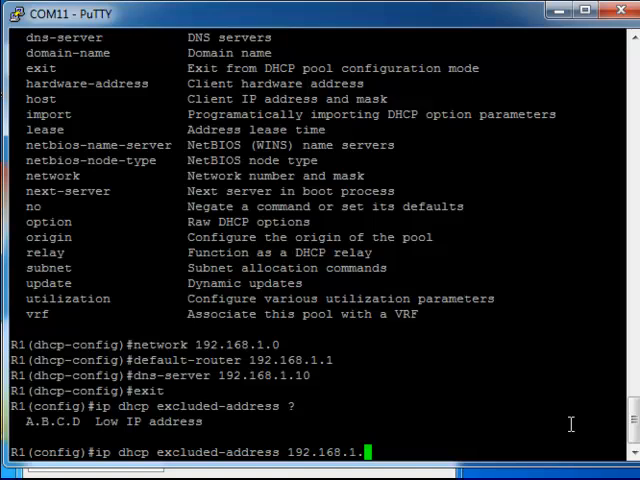
type("100")
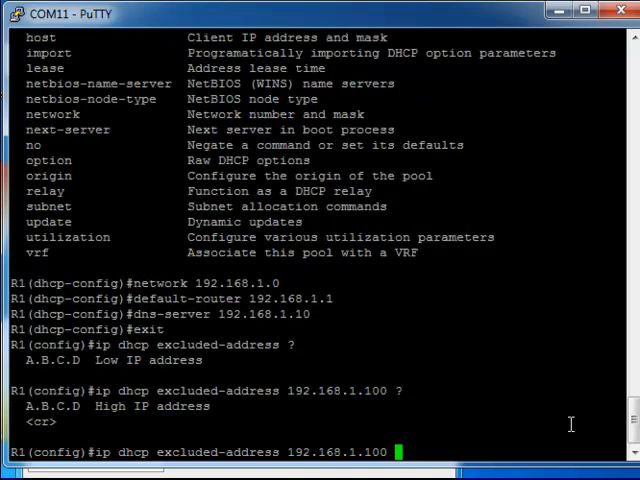
type("192.168")
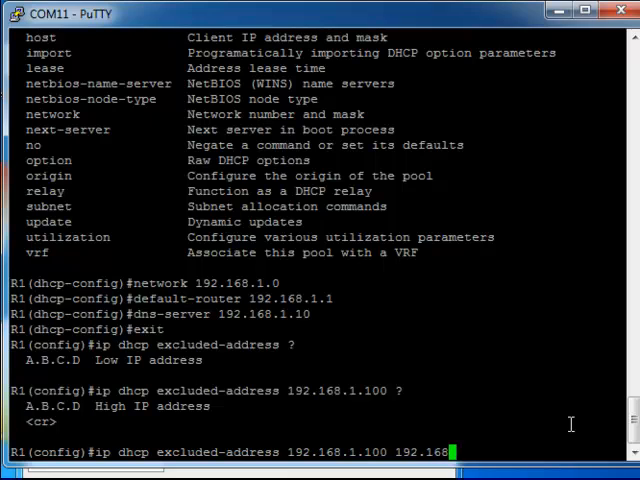
type("1.")
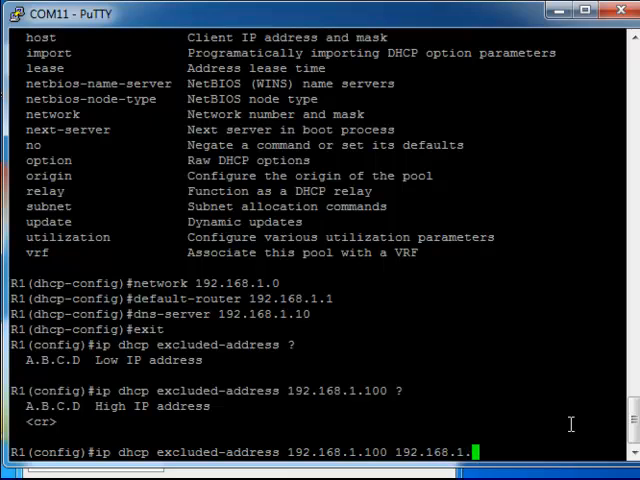
type("150")
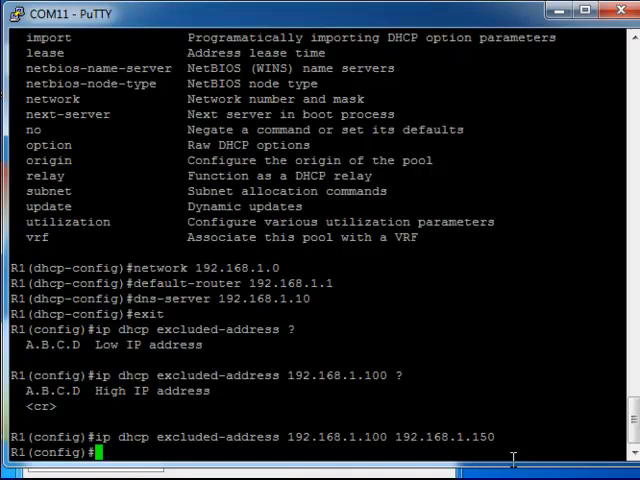
type("ip route")
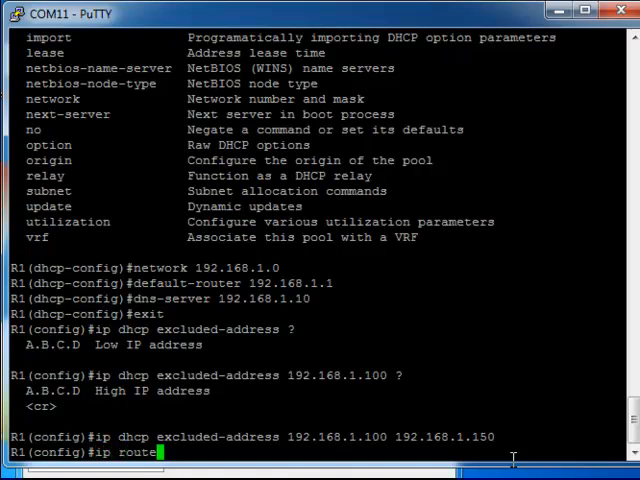
- Enter route destination 172.16.0.0 mask 255.255.0.0, then erase the tried next hop 192.168.2.1
type("?")
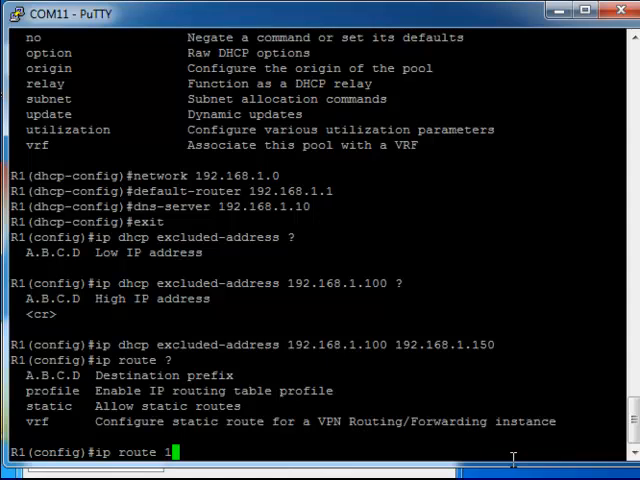
type("72.16.0.0")
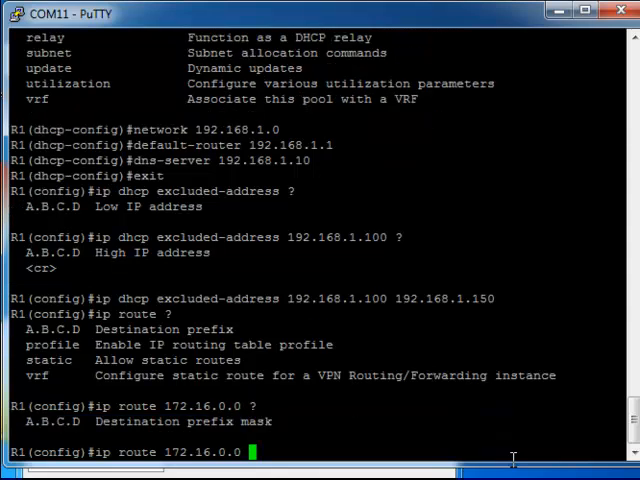
type("2")
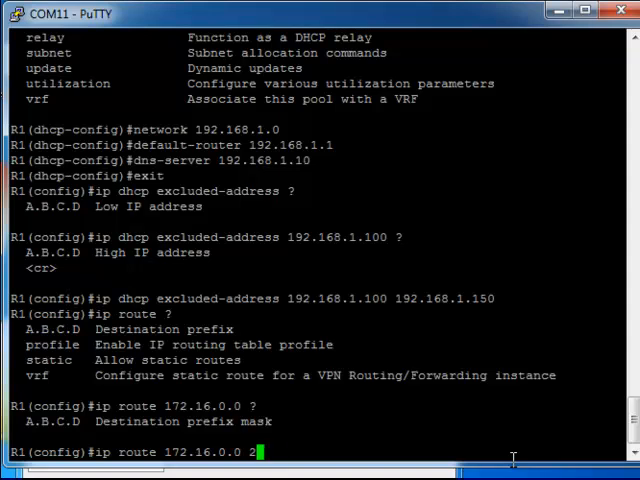
type("55.255.0.0")
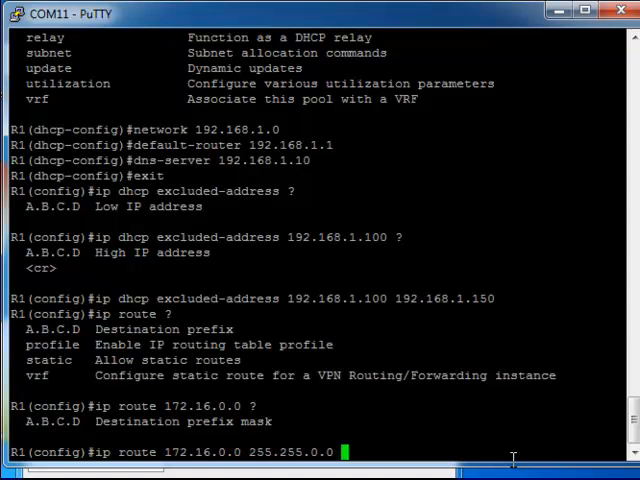
type("?")
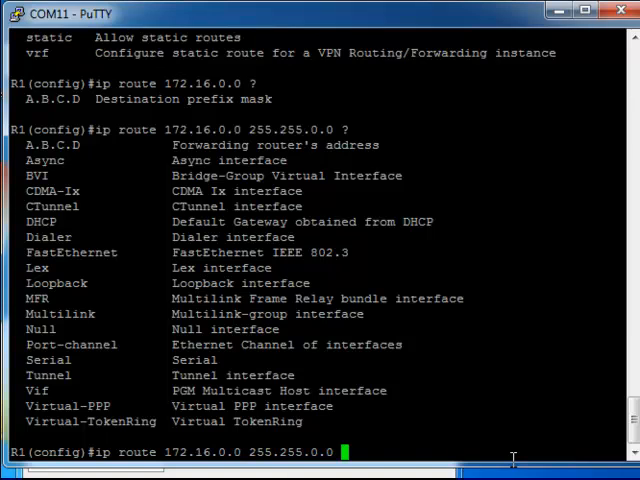
type("192.168")
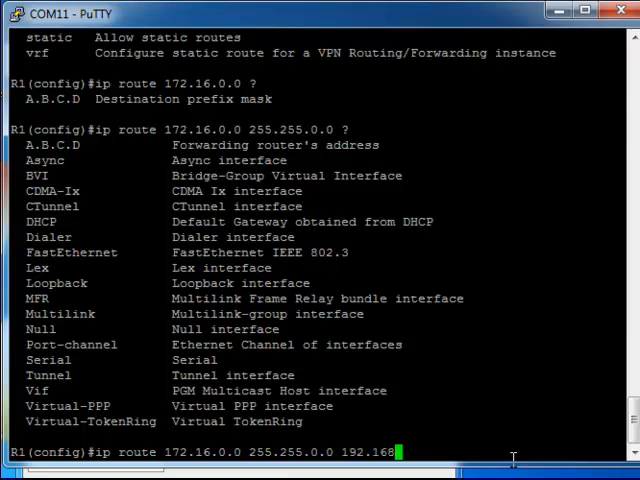
type(".2.1")
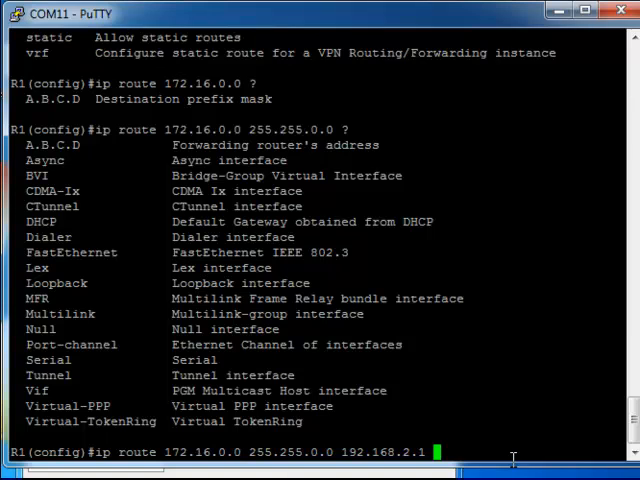
key("BackSpace")
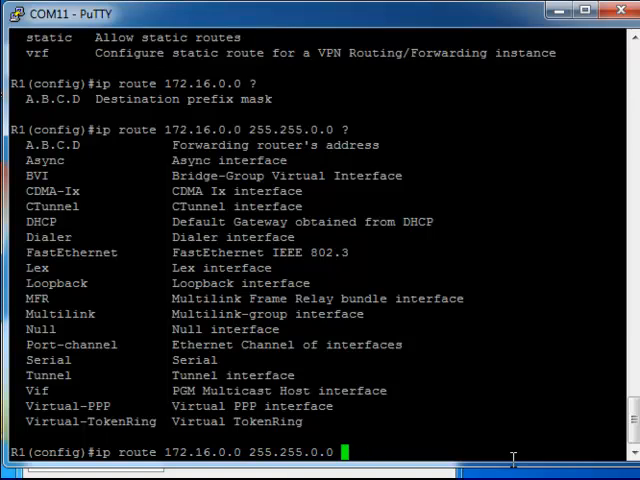
- Finish the 172.16.0.0/16 route via serial0/0 and exit to privileged EXEC mode
type("serial")
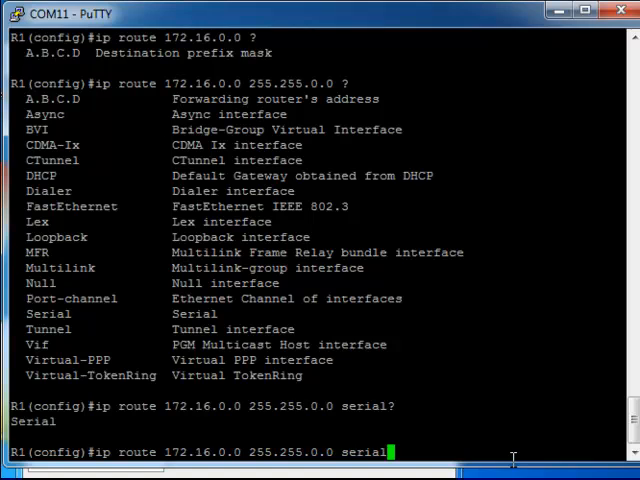
type("0/0 ?")
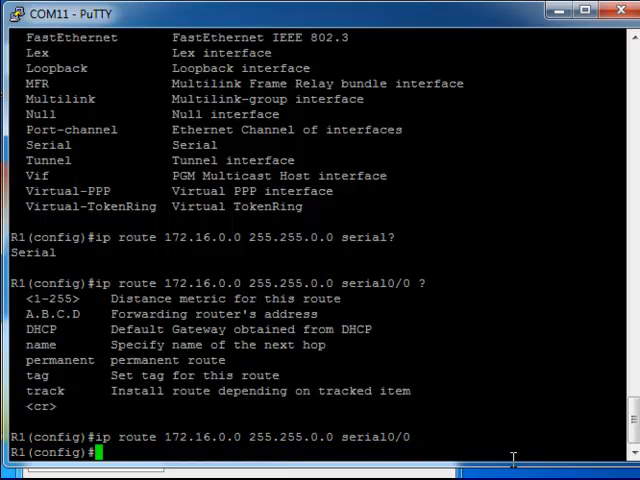
type("exit")
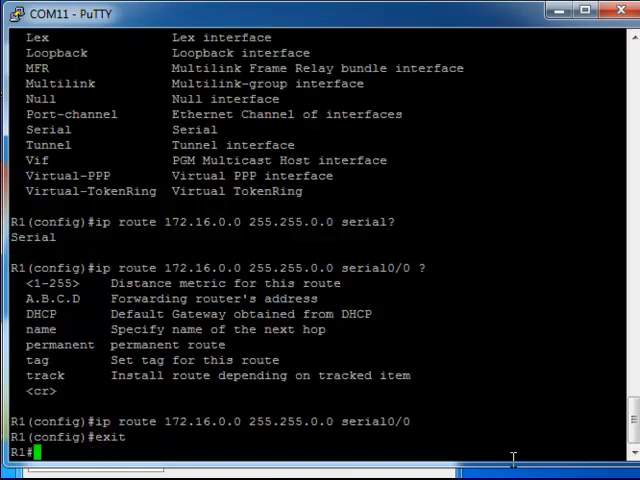